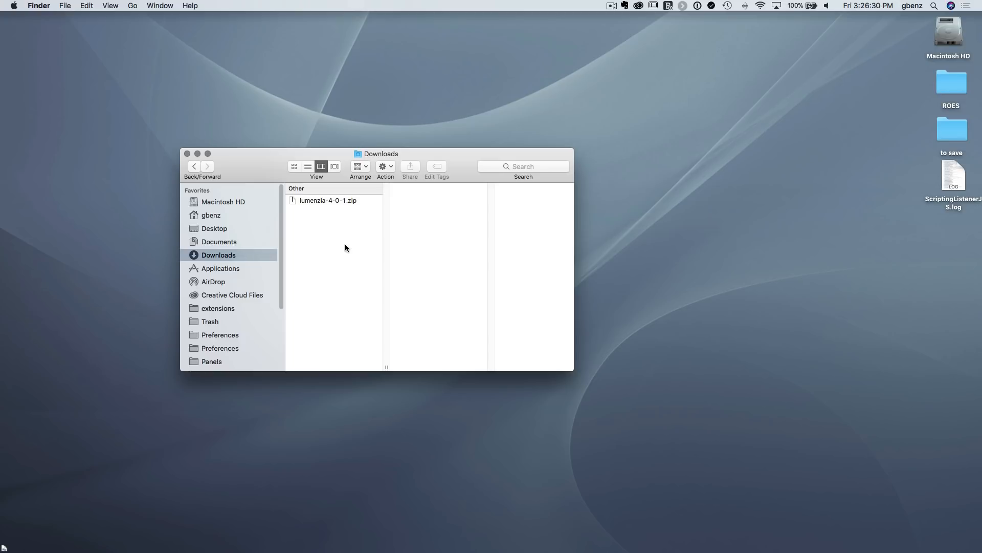
Unzip lumenzia-4-0-1.zip and locate Install Lumenzia-4-0-1.jsxbin inside the ASSETS folder
left_click(327, 200)
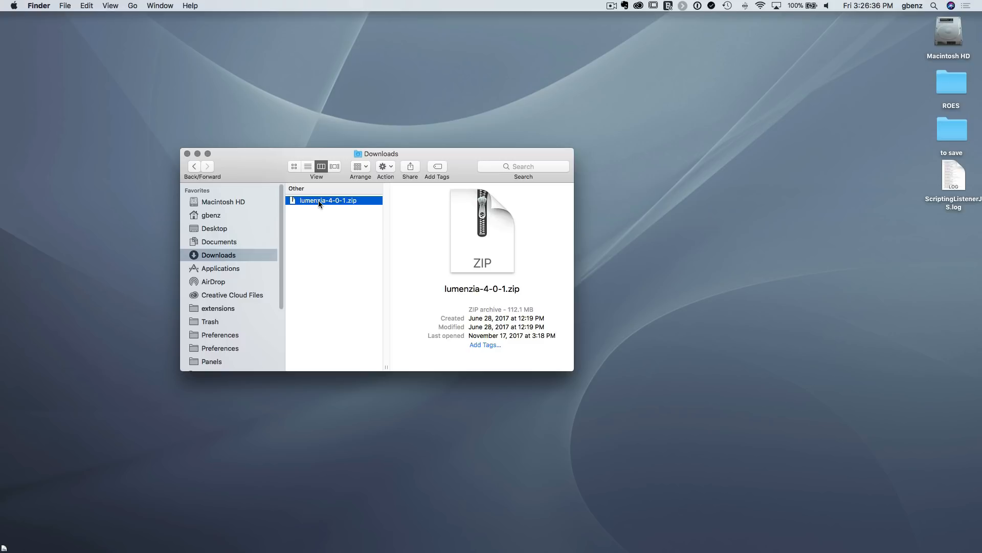
right_click(319, 200)
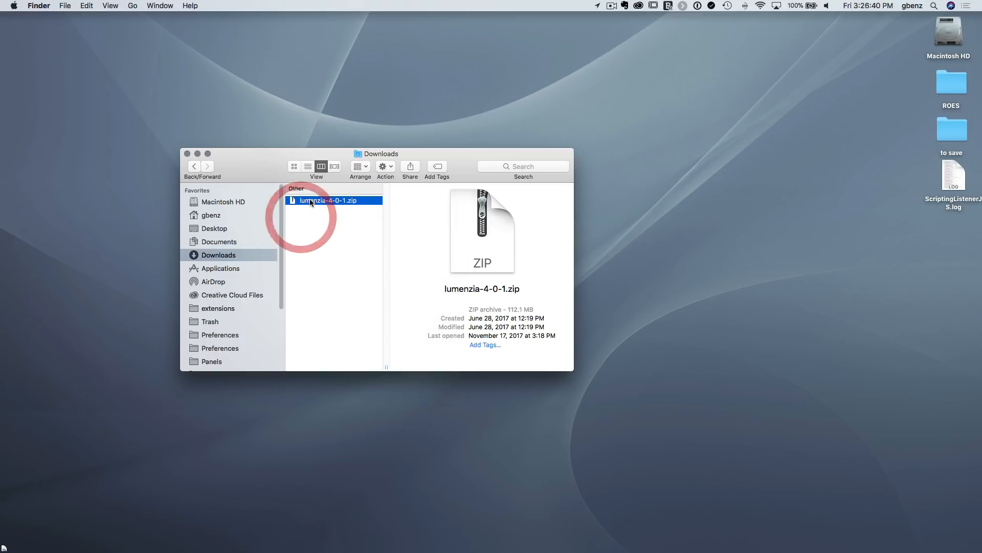
double_click(327, 201)
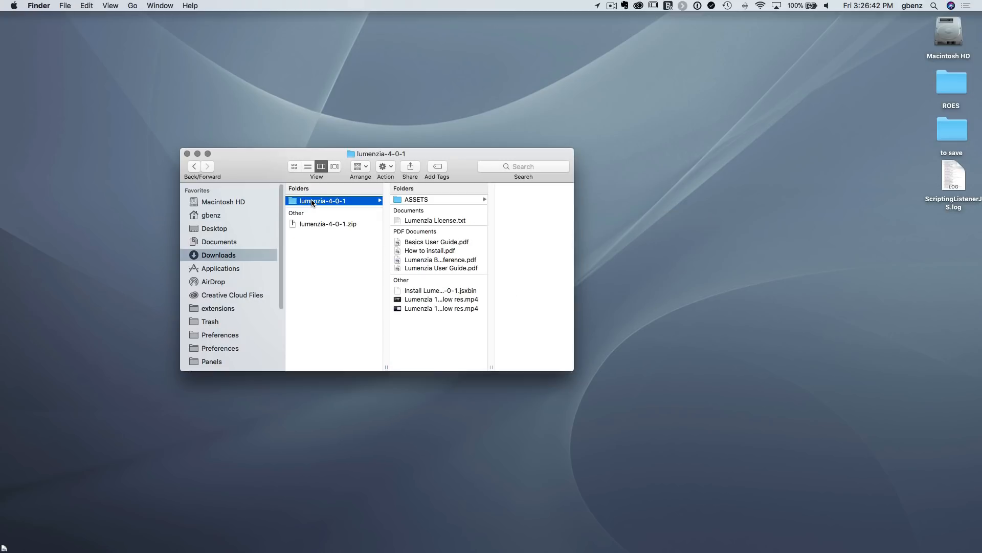
mouse_move(358, 208)
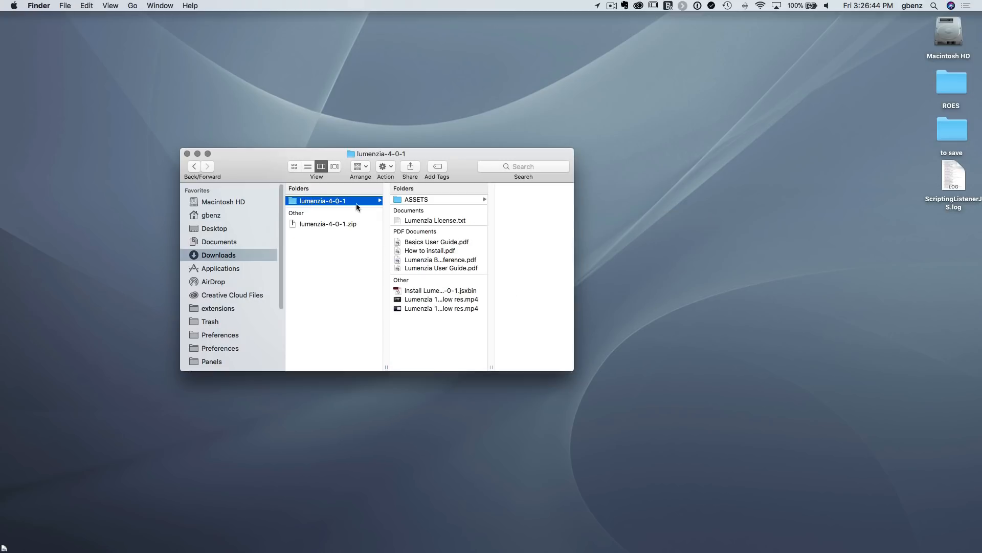
left_click(417, 199)
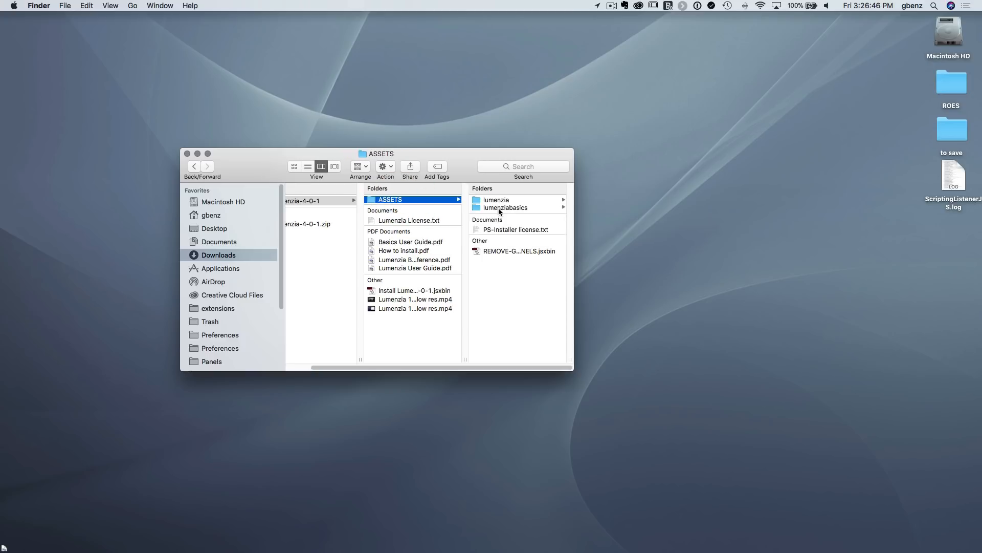
mouse_move(513, 239)
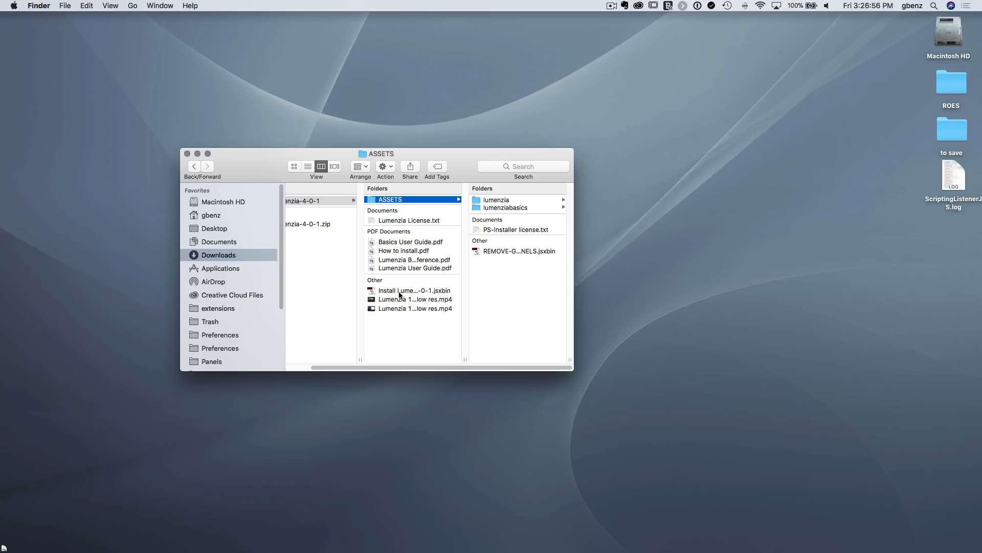
left_click(412, 290)
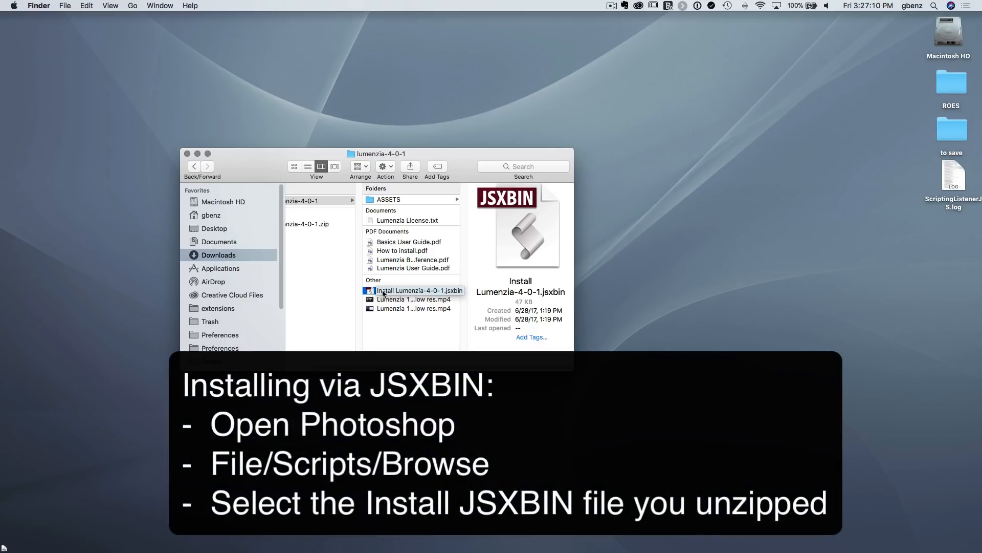
Launch Photoshop CC 2018 from the Dock
left_click(419, 290)
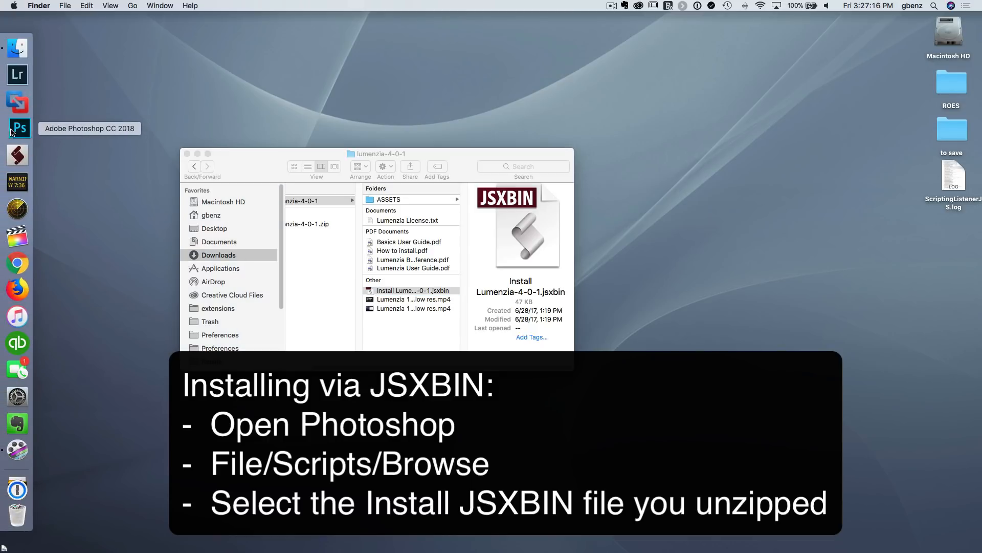
left_click(18, 128)
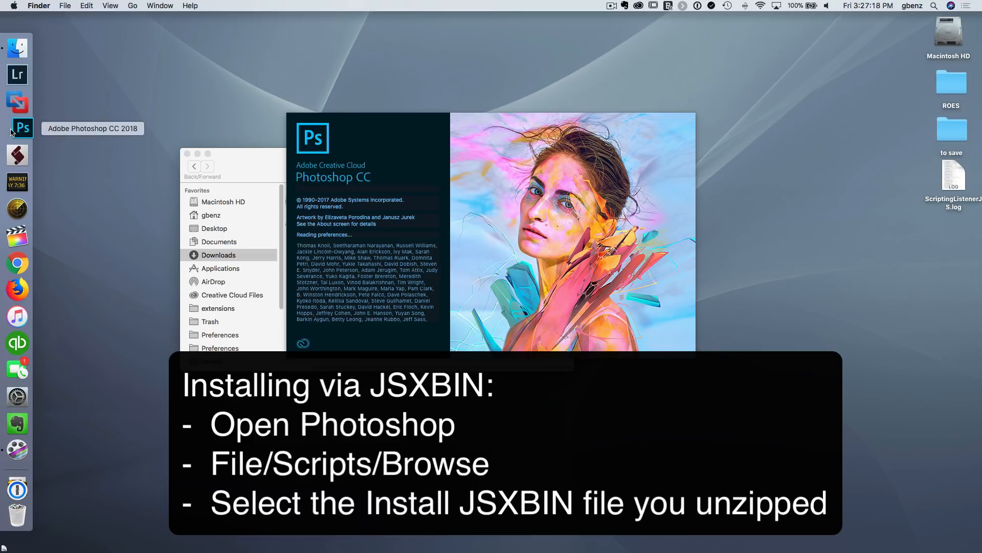
Run Install Lumenzia-4-0-1.jsxbin via File > Scripts > Browse and install both panels
left_click(93, 6)
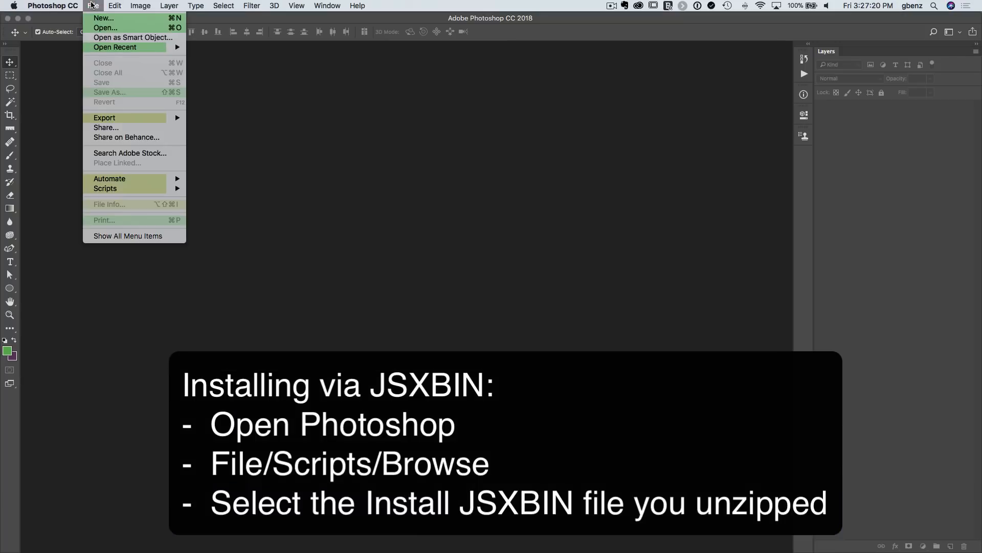
mouse_move(105, 188)
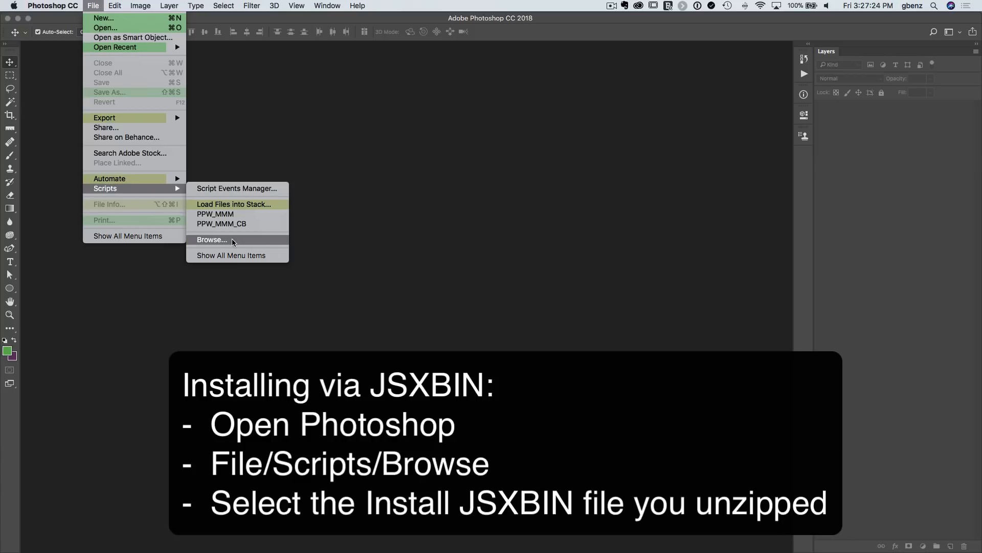
left_click(212, 240)
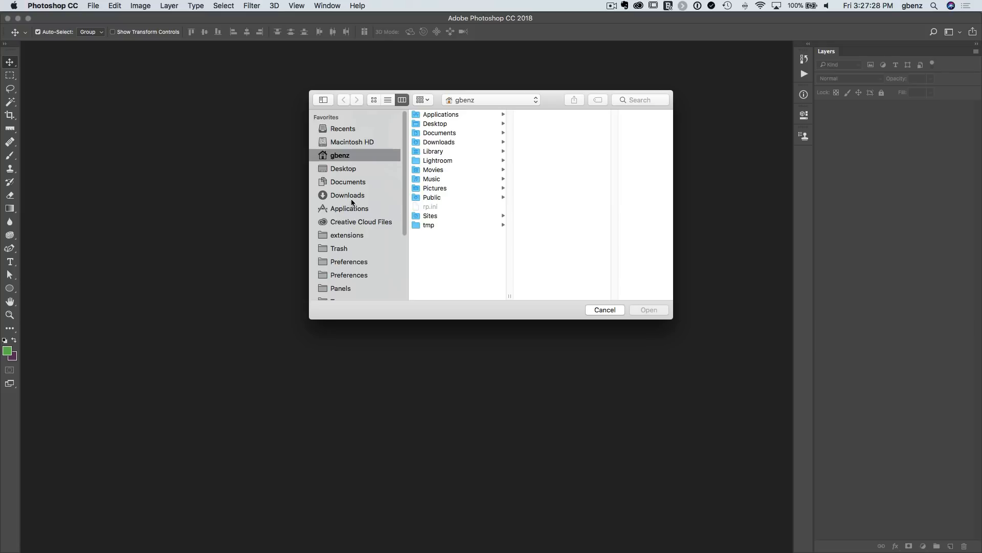
mouse_move(341, 196)
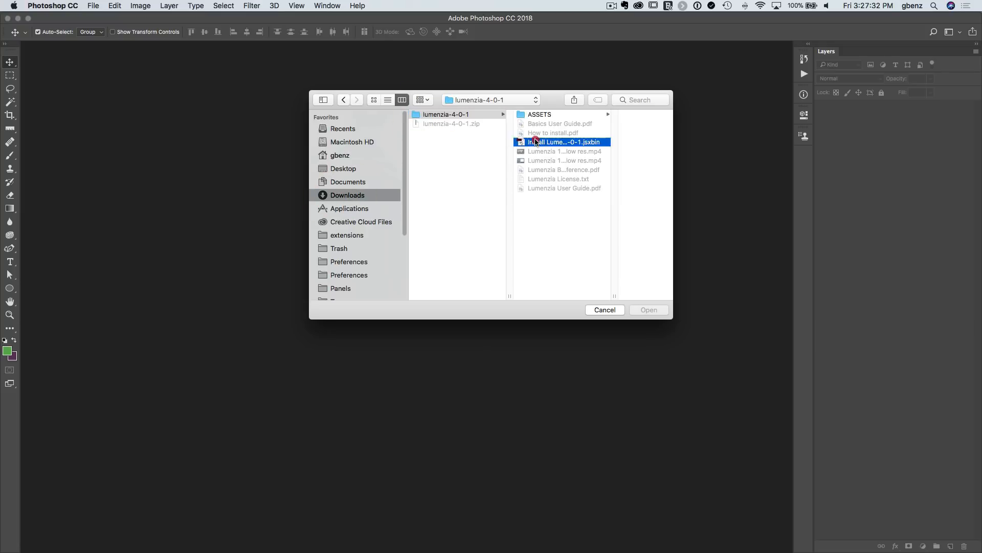
left_click(563, 141)
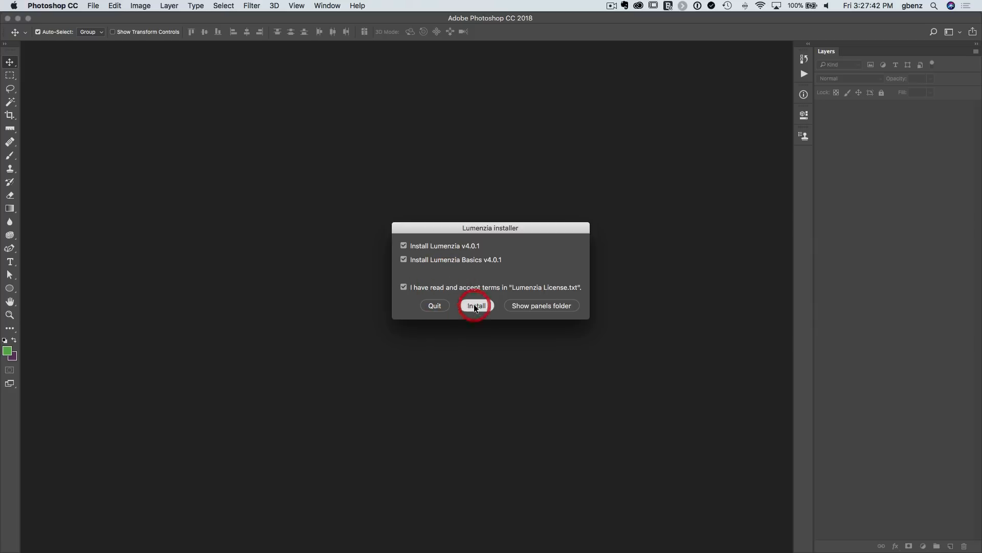
left_click(476, 306)
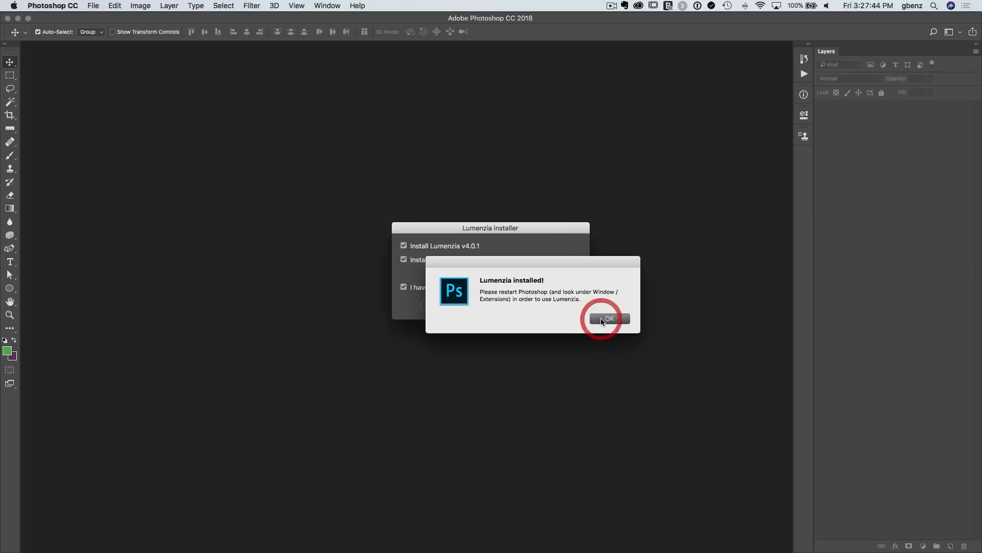
left_click(606, 319)
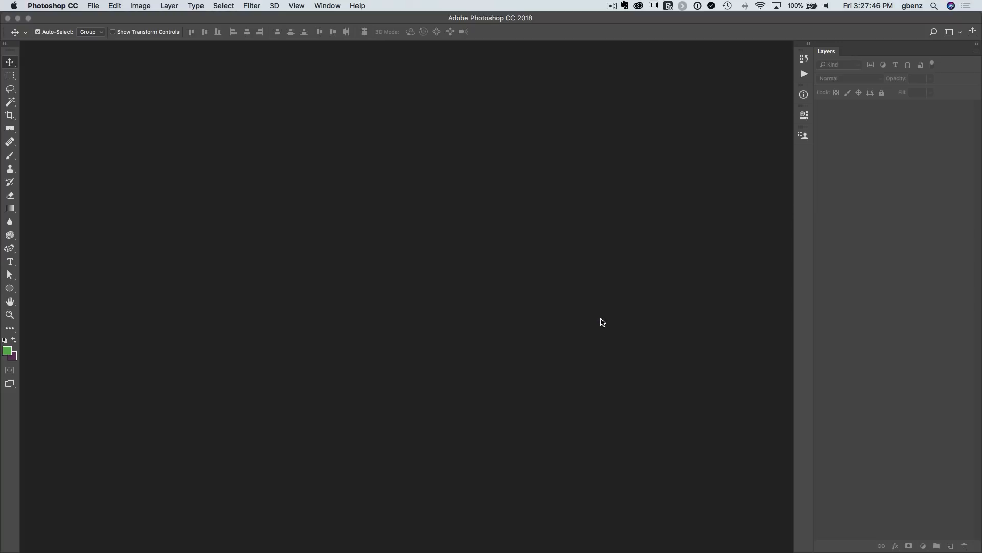
Quit Photoshop CC and relaunch it from the Dock
left_click(52, 6)
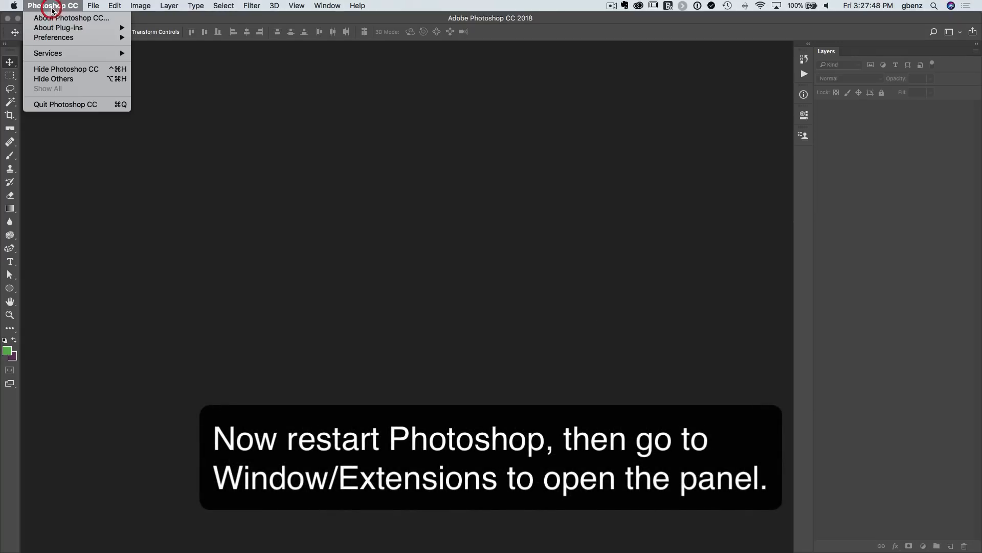
left_click(69, 108)
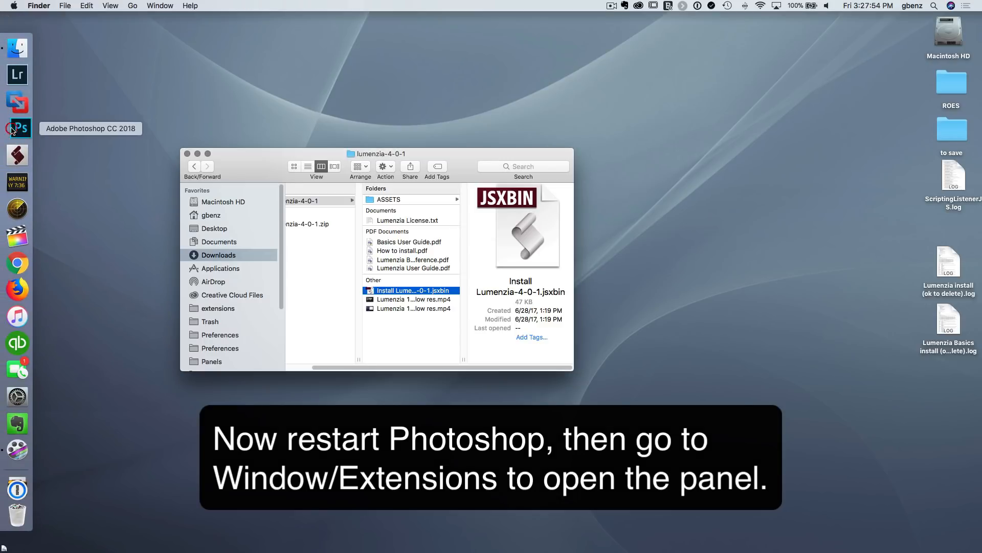
left_click(17, 127)
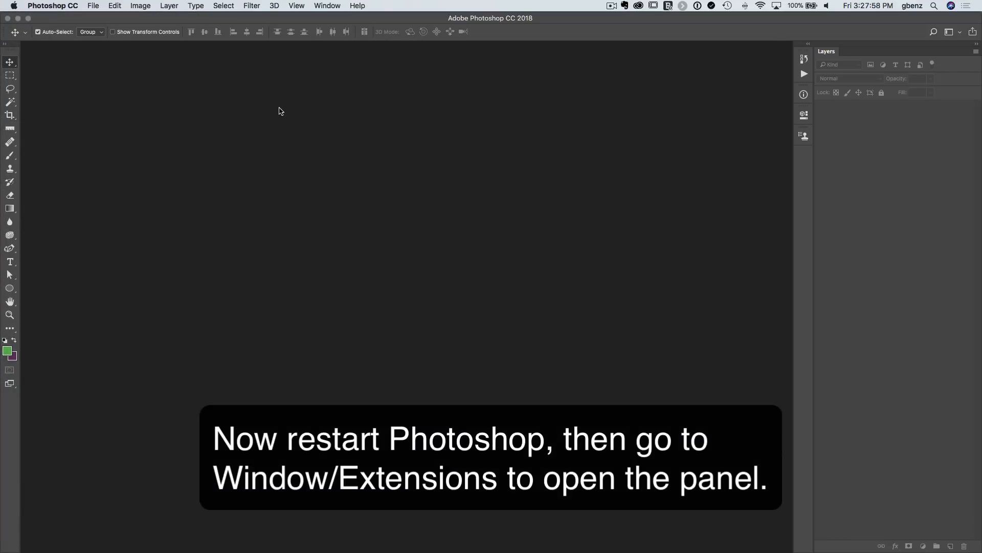
Show the Lumenzia panel from Window > Extensions and test a button without an image open
left_click(327, 6)
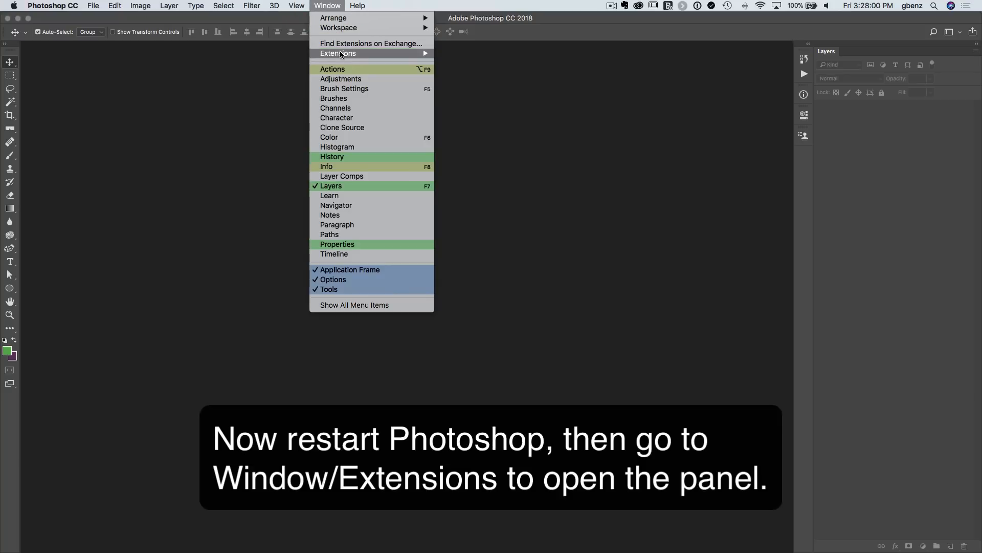
mouse_move(338, 53)
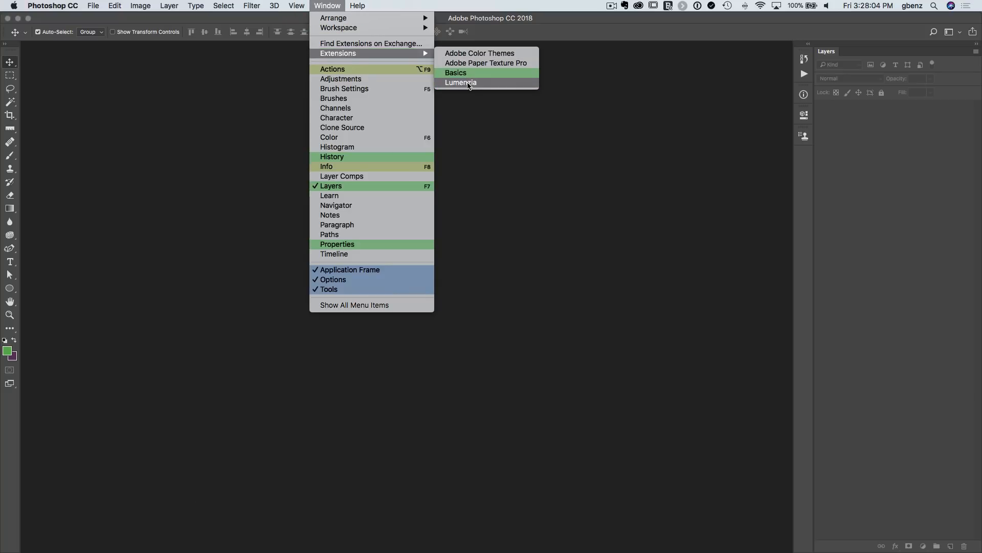
left_click(460, 82)
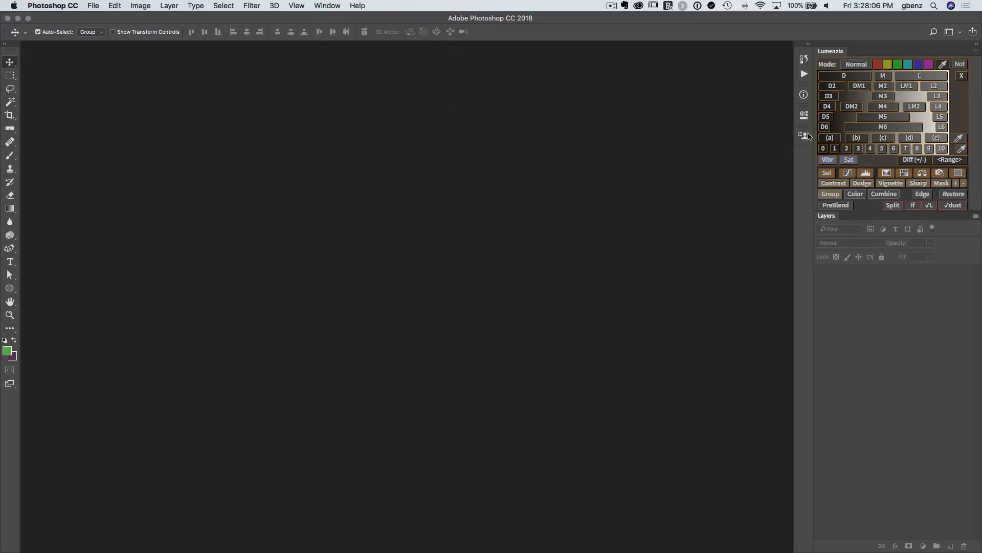
left_click(831, 86)
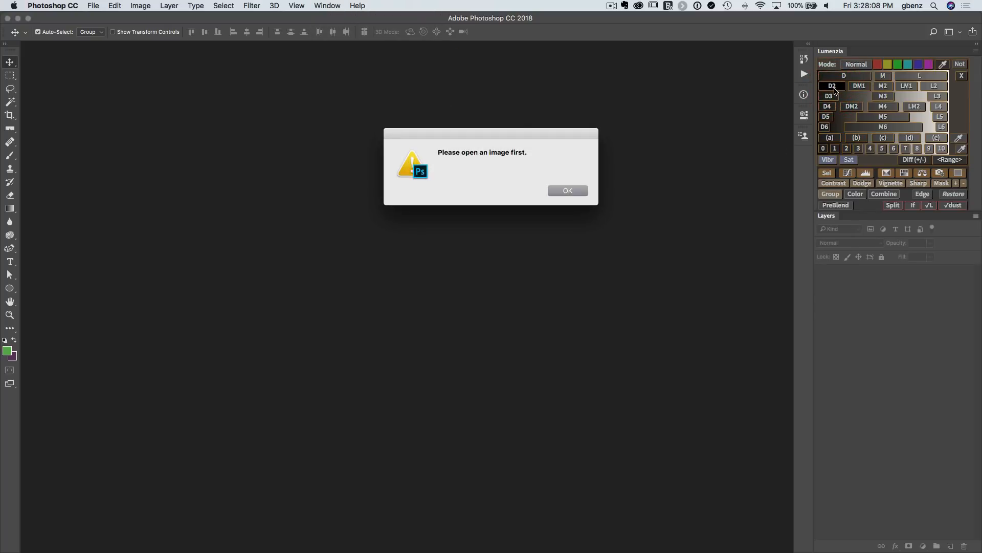
mouse_move(543, 148)
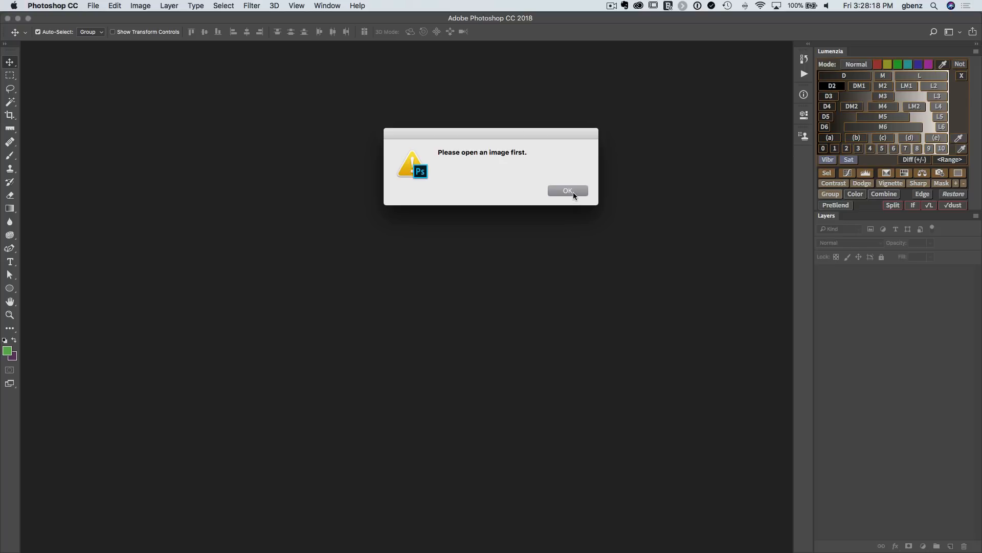
left_click(326, 6)
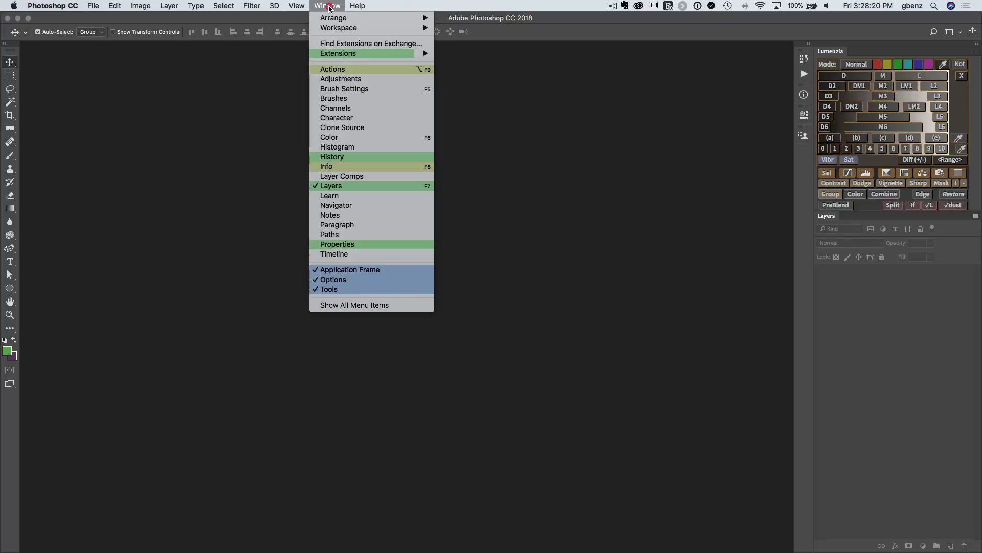
mouse_move(339, 53)
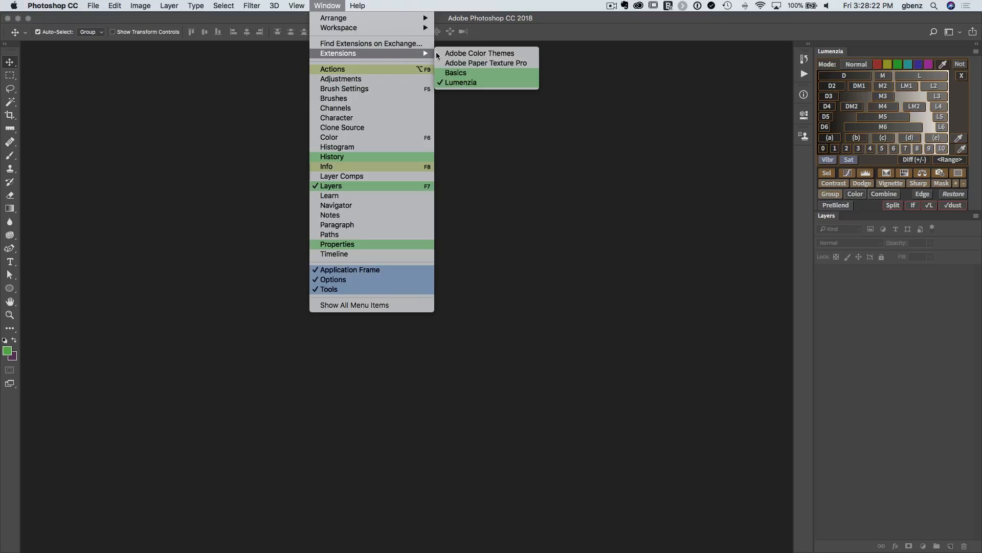
mouse_move(461, 82)
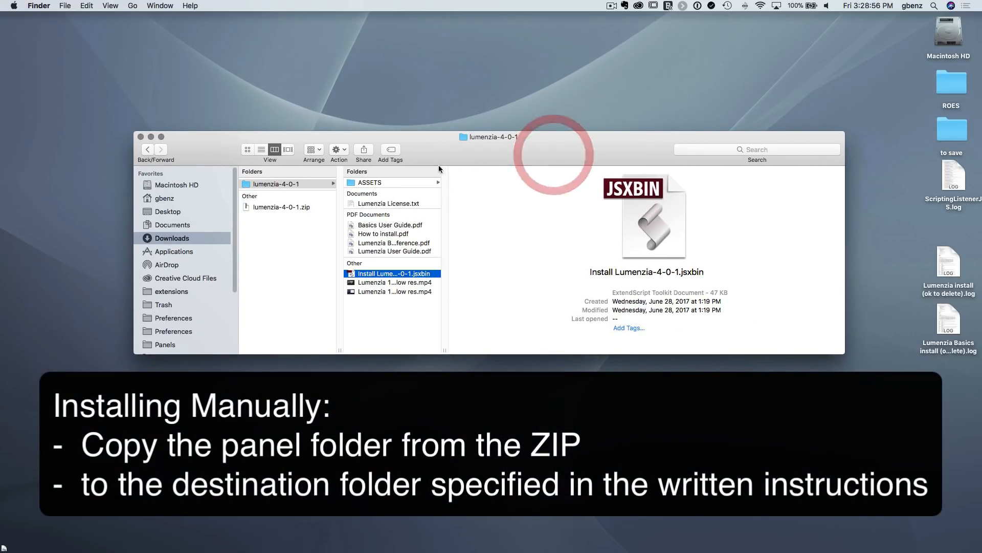
Browse lumenzia-4-0-1 > ASSETS > lumenzia > HTML to reach the com.lumenzia.ext folder
left_click(370, 183)
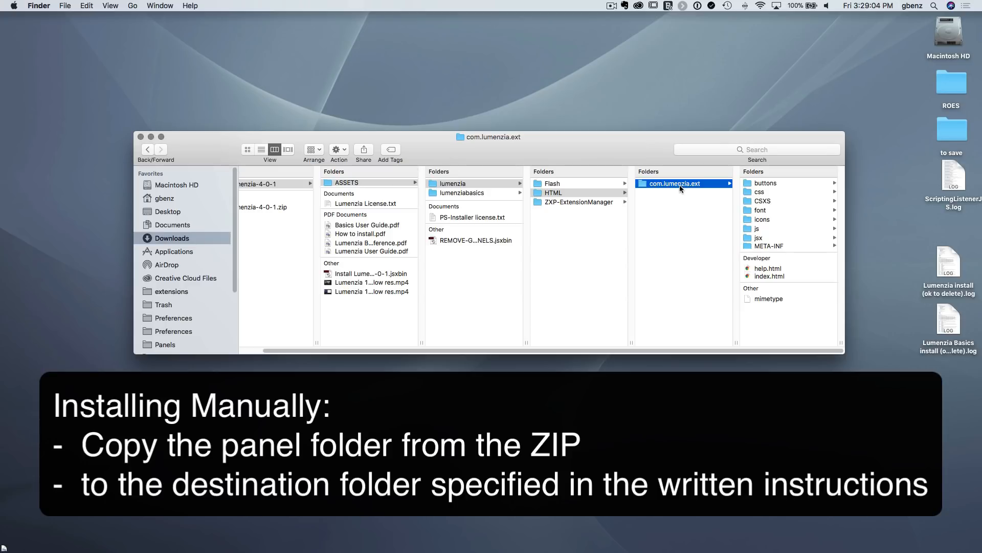
mouse_move(678, 188)
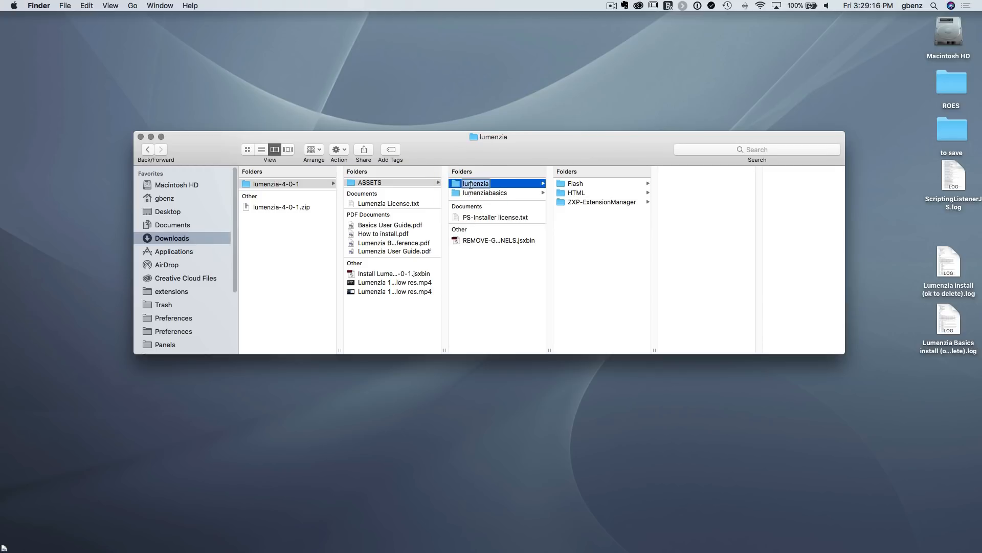
left_click(574, 183)
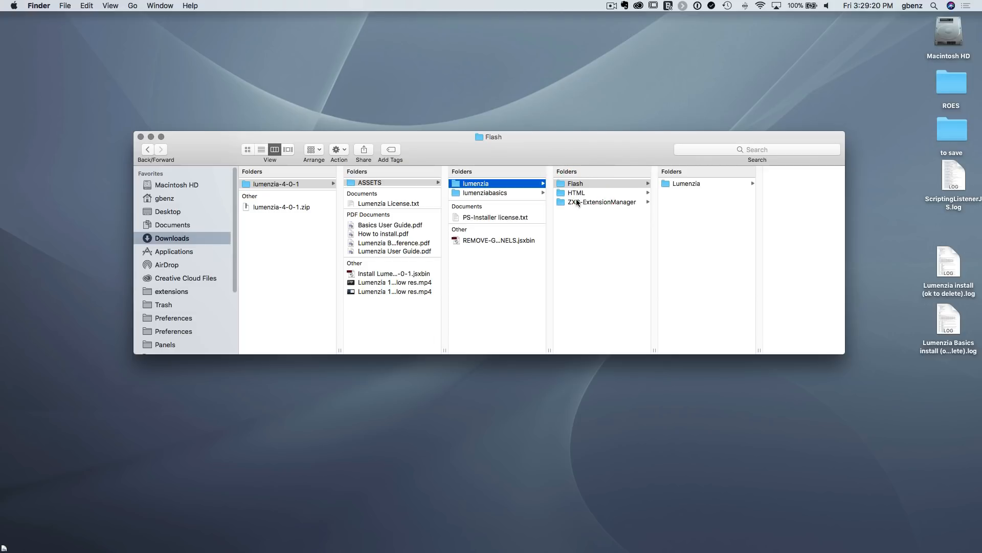
left_click(575, 183)
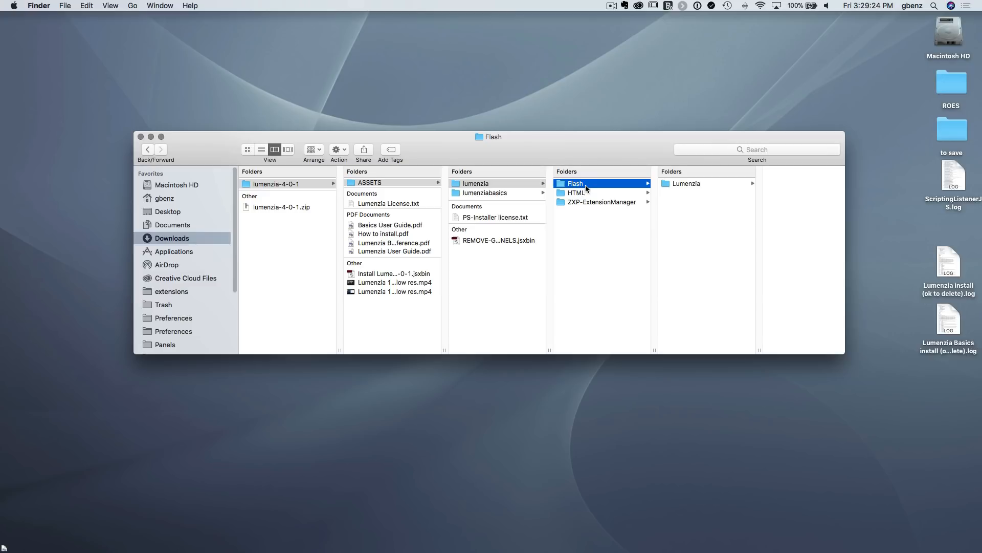
left_click(575, 192)
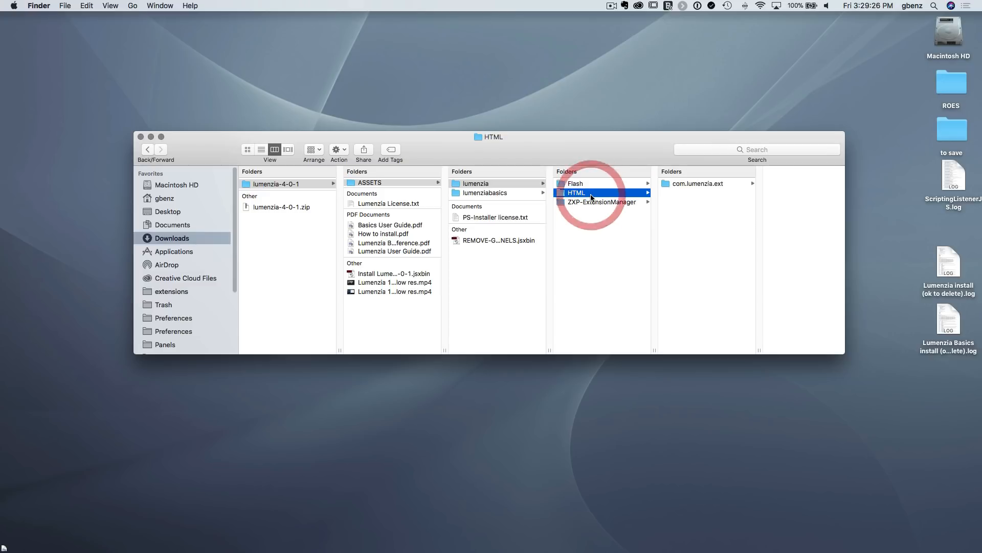
left_click(590, 193)
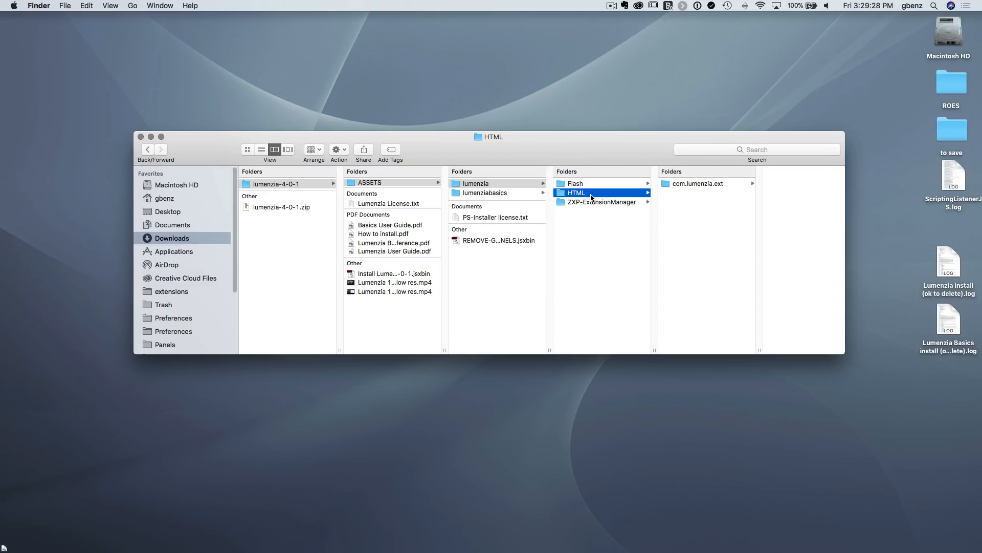
left_click(601, 202)
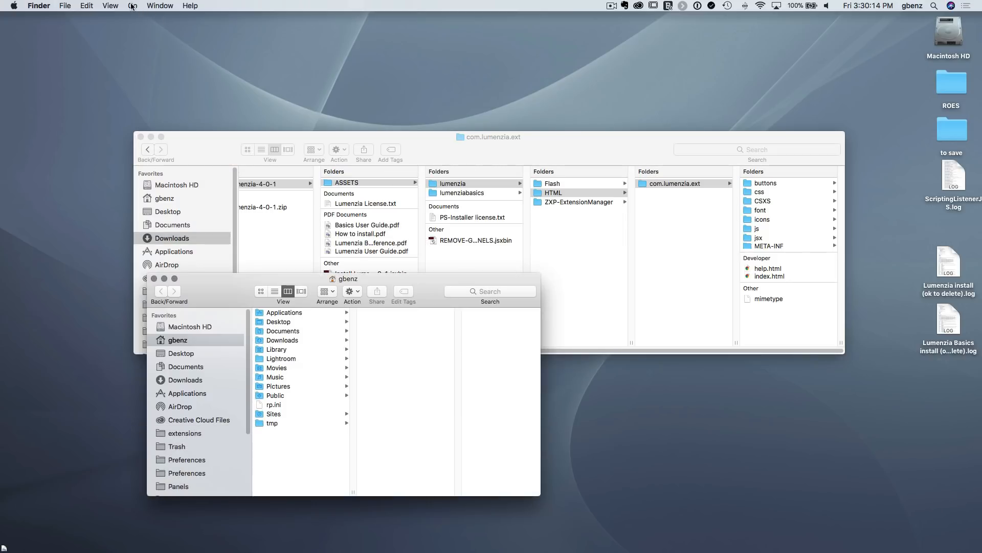
Go to ~/Library/Application Support/Adobe/CEP/extensions/ and remove the old Lumenzia panel folders
left_click(132, 6)
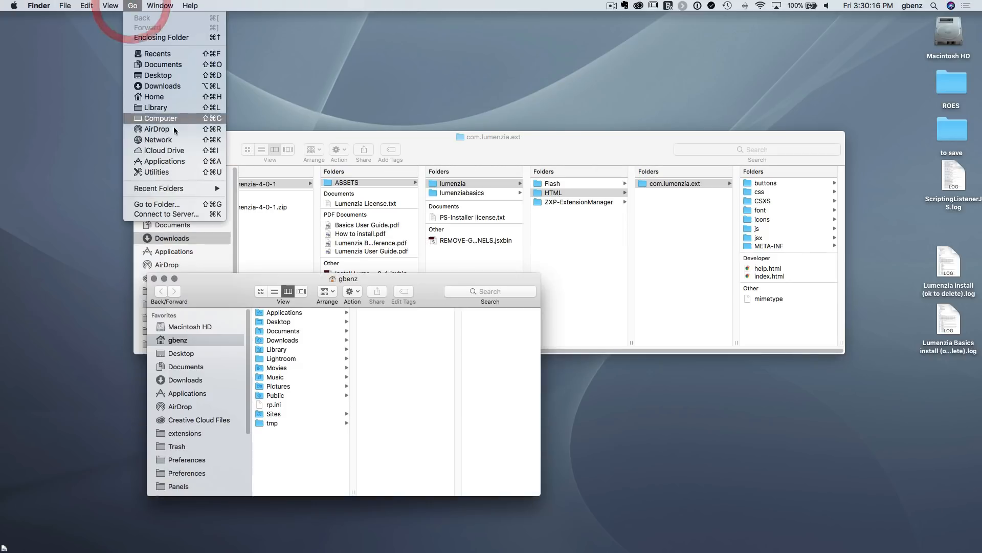
left_click(156, 204)
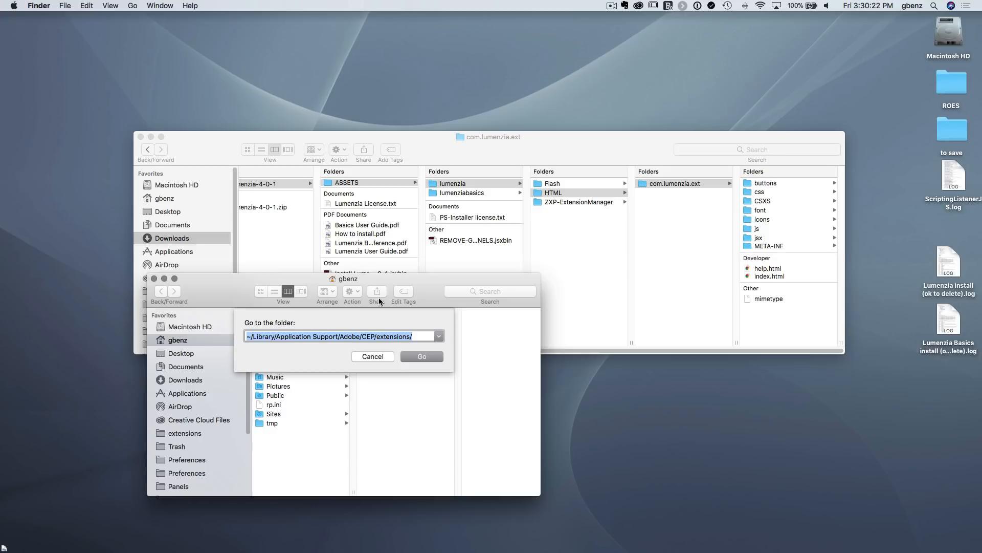
left_click(421, 357)
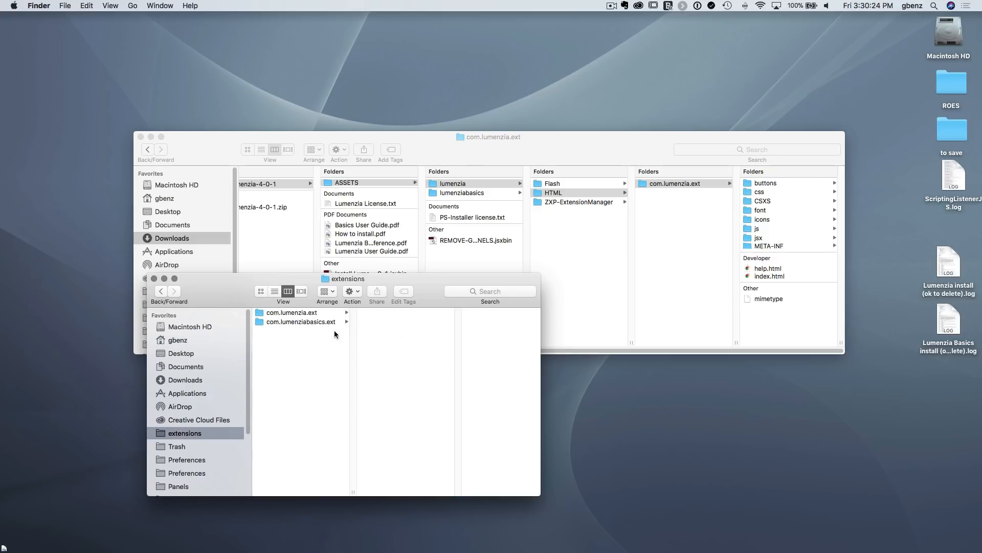
mouse_move(319, 350)
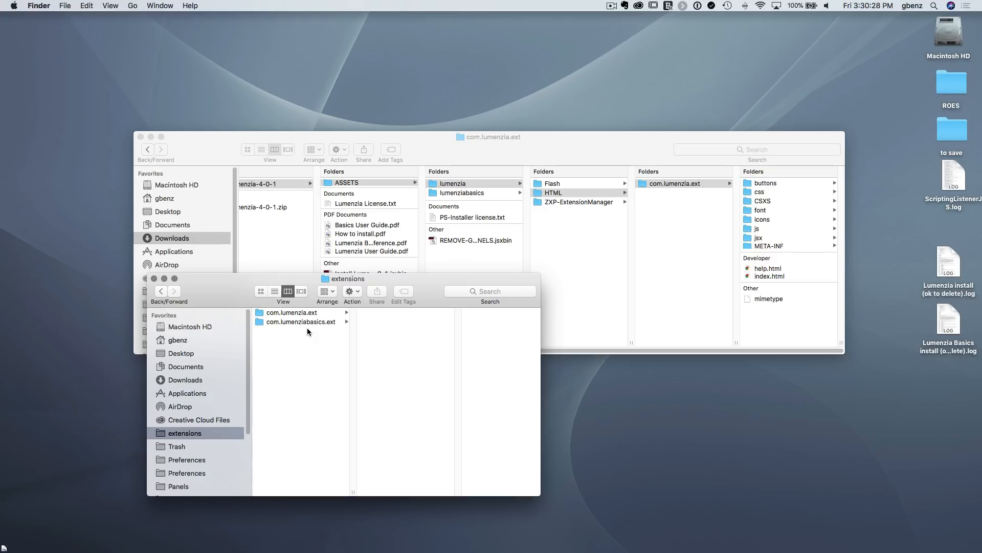
right_click(301, 317)
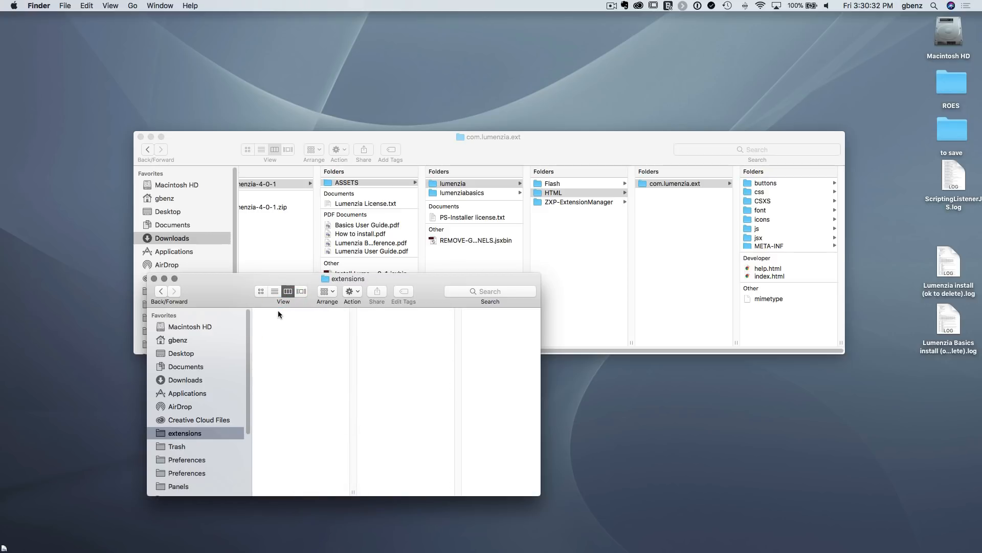
mouse_move(286, 337)
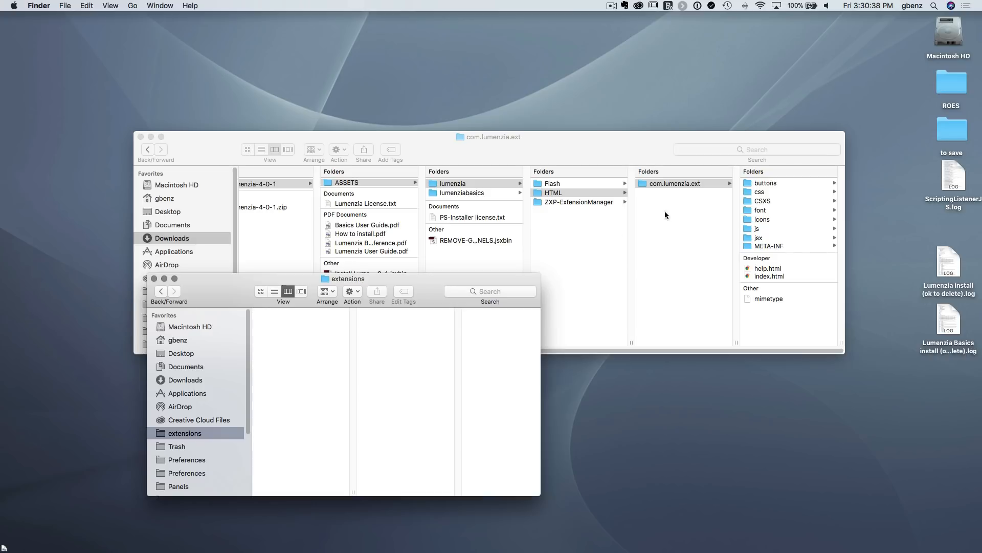
mouse_move(679, 186)
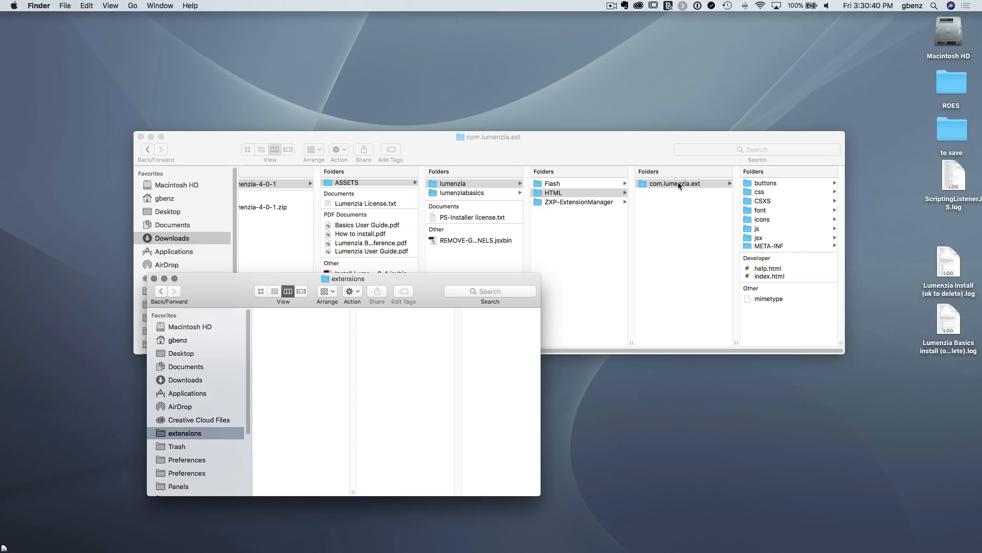
mouse_move(392, 301)
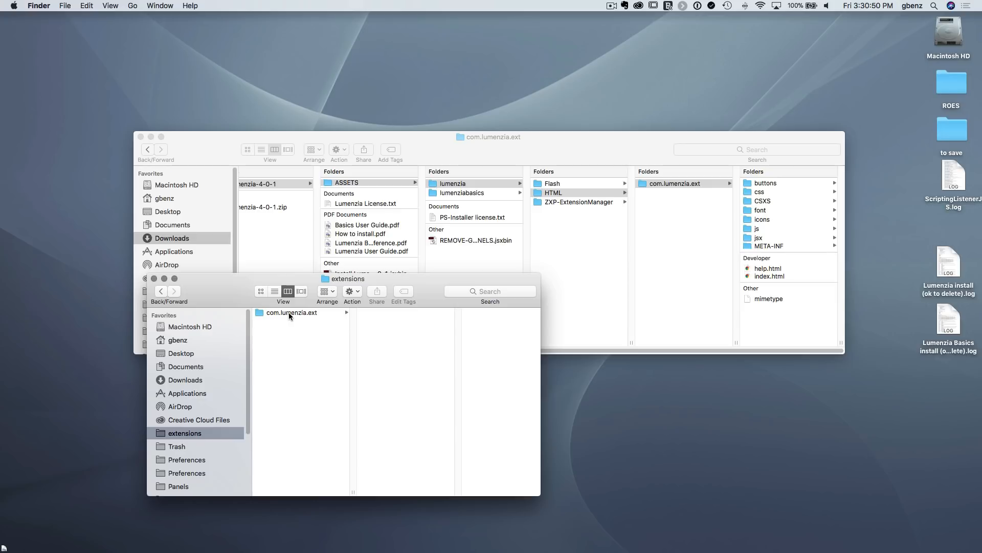
mouse_move(283, 315)
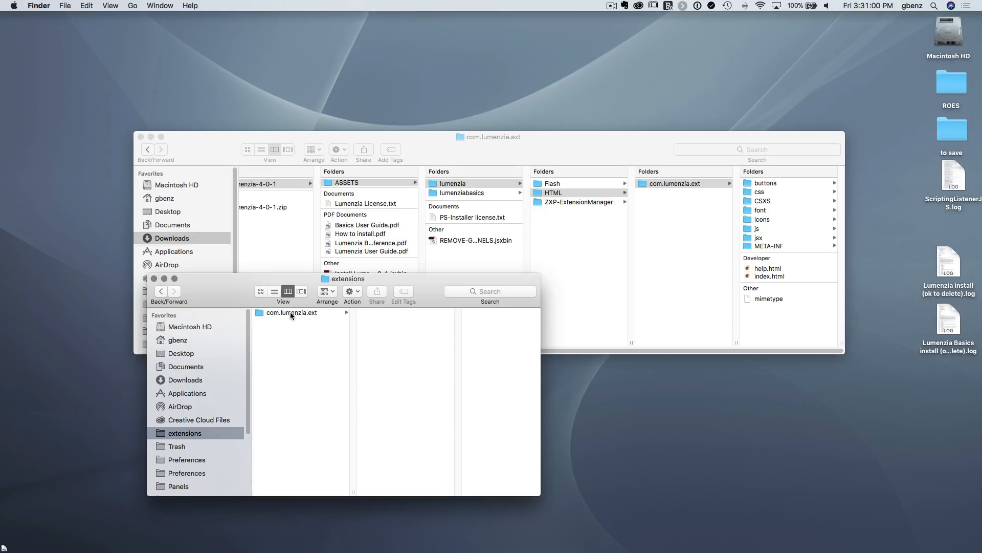
mouse_move(334, 311)
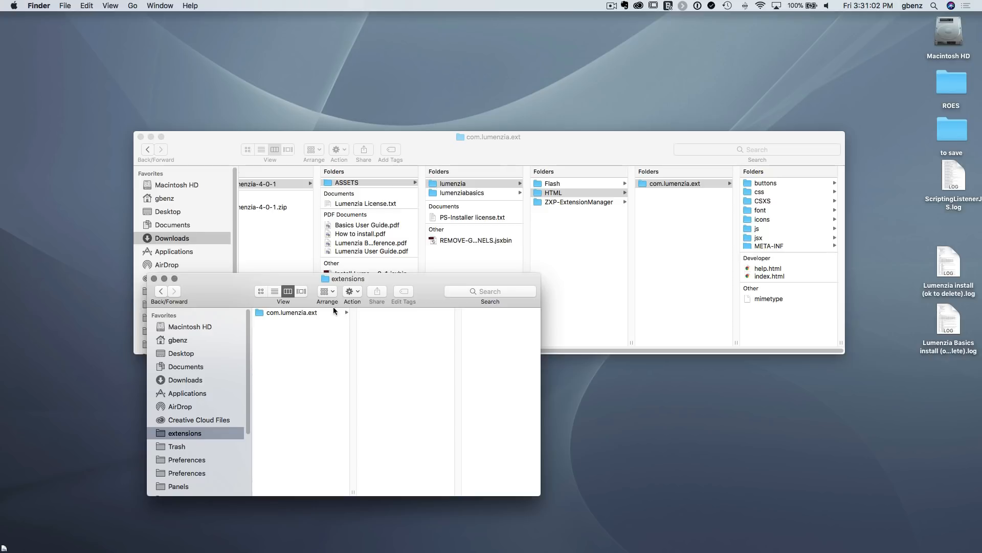
Close the extensions window and select the Install Lumenzia jsxbin in the download window
right_click(291, 312)
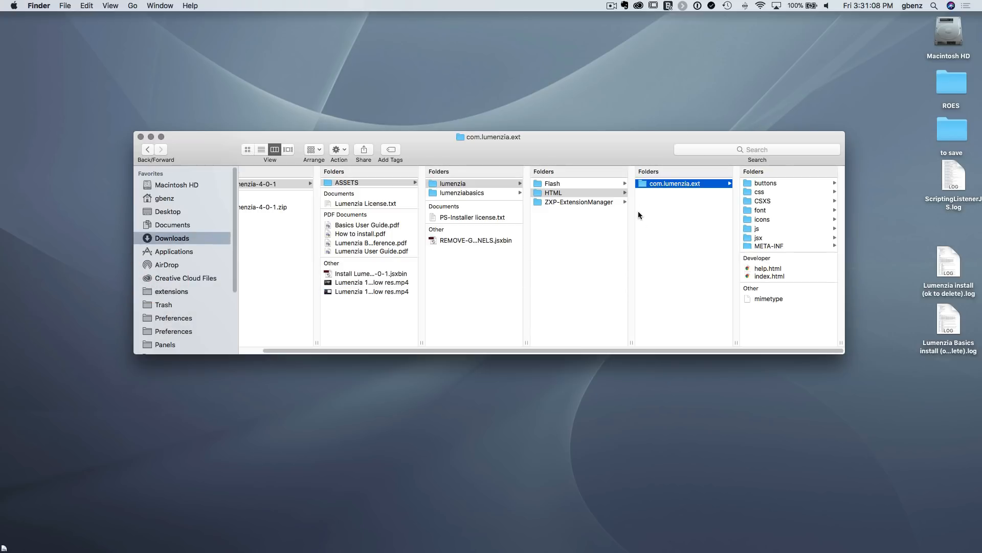
mouse_move(668, 213)
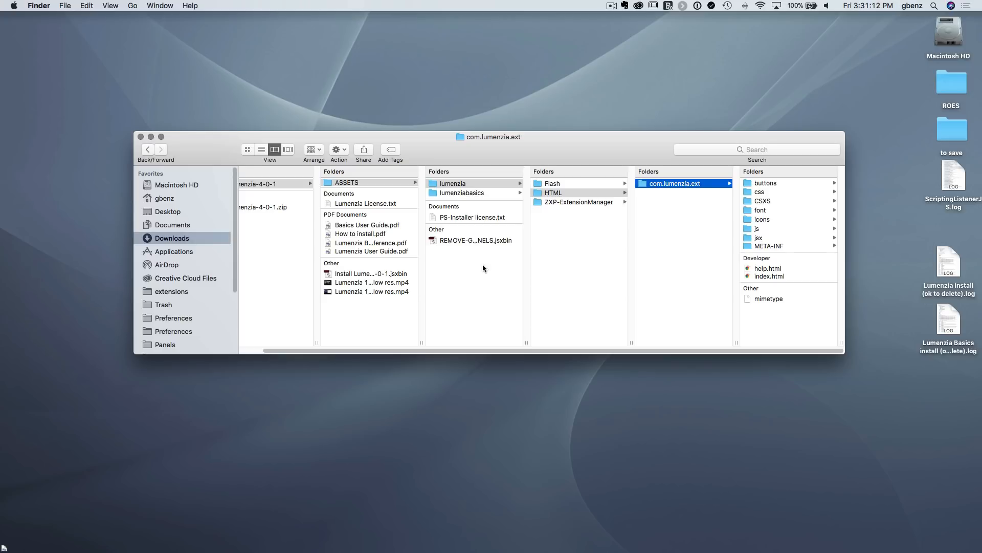
mouse_move(374, 278)
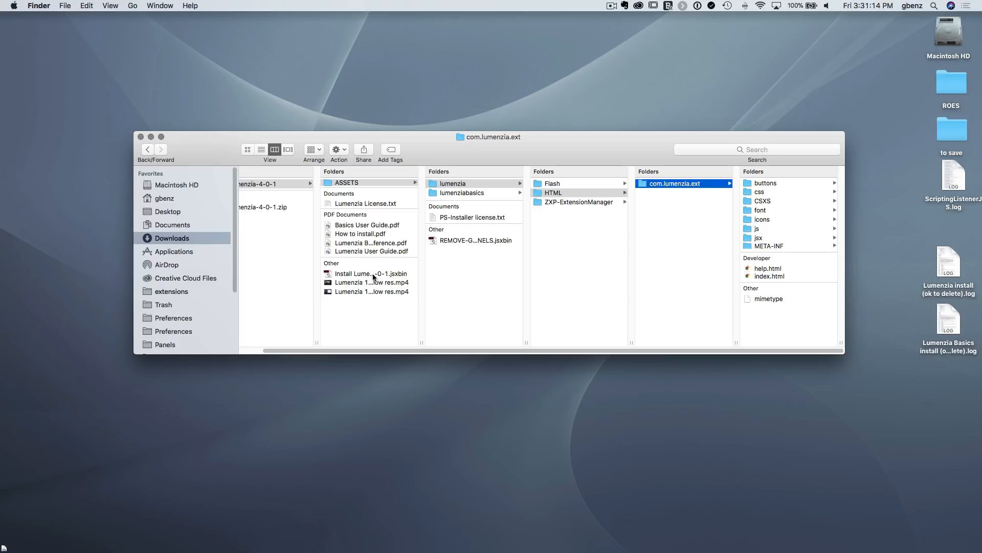
left_click(371, 274)
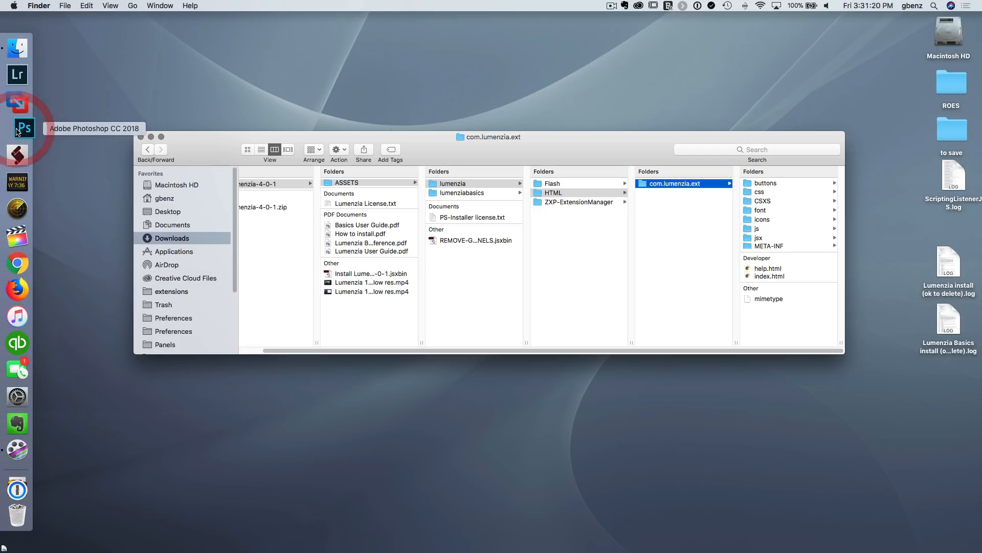
Switch to Photoshop and run Install Lumenzia-4-0-1.jsxbin to bring up the installer
left_click(17, 128)
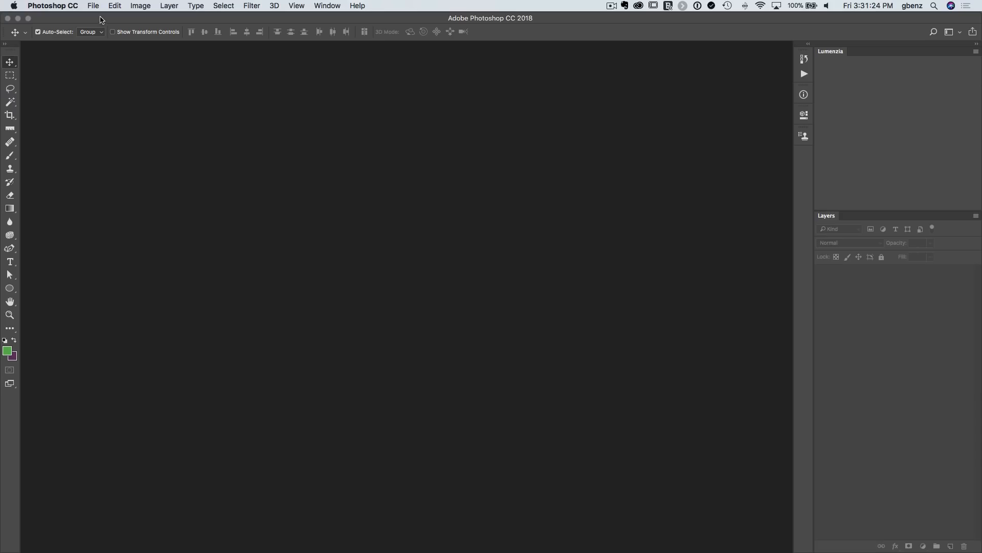
left_click(93, 6)
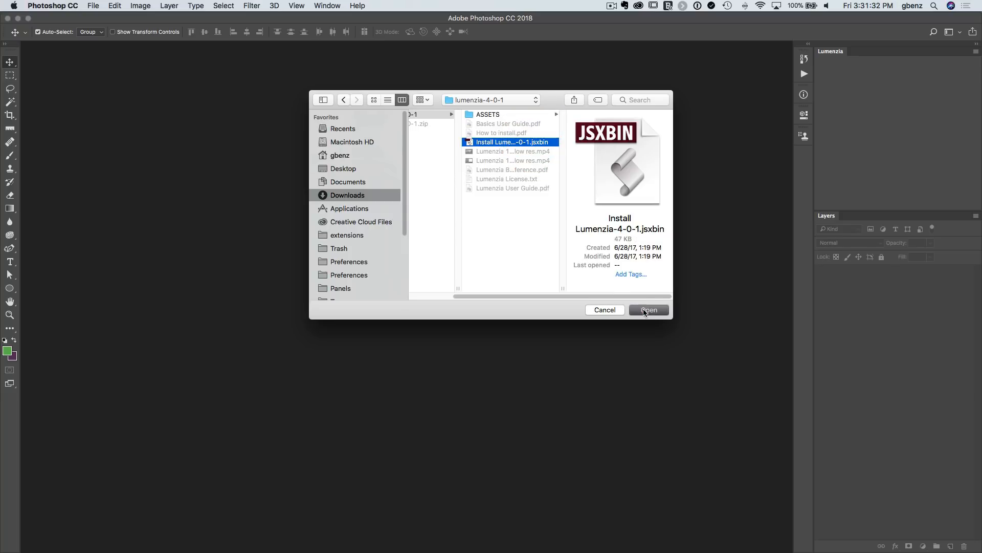
left_click(649, 309)
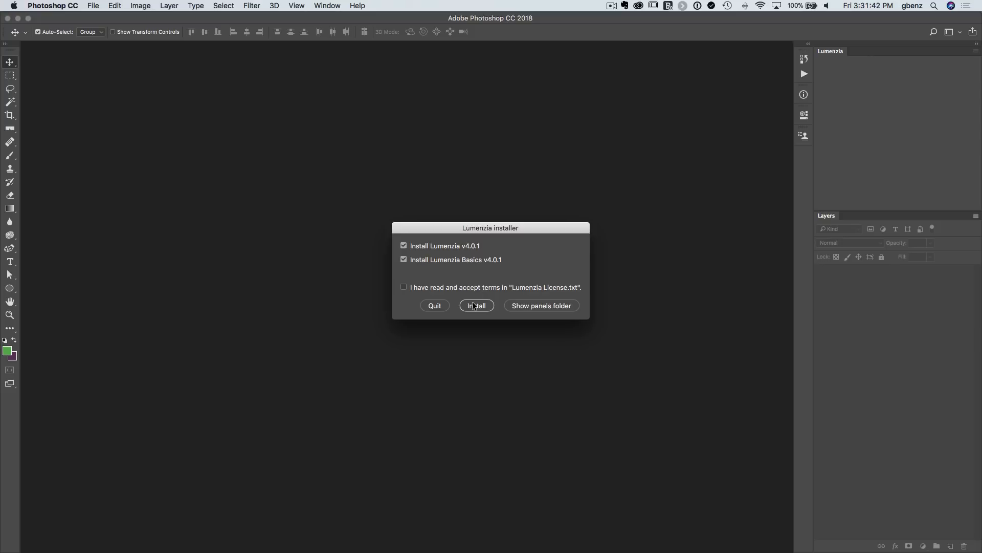
mouse_move(526, 311)
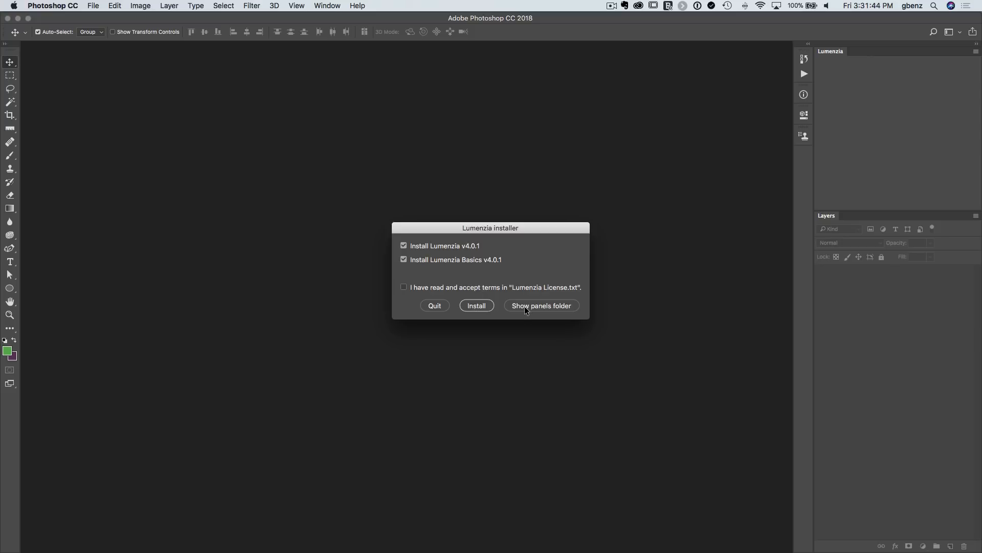
Reveal the panels folder from the installer and browse ASSETS > lumenziabasics > HTML
left_click(540, 305)
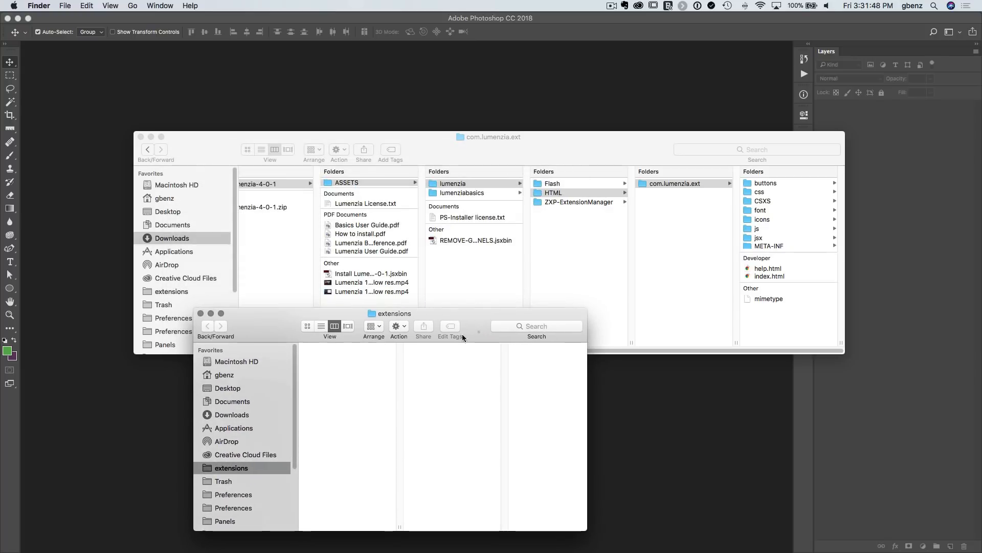
mouse_move(402, 380)
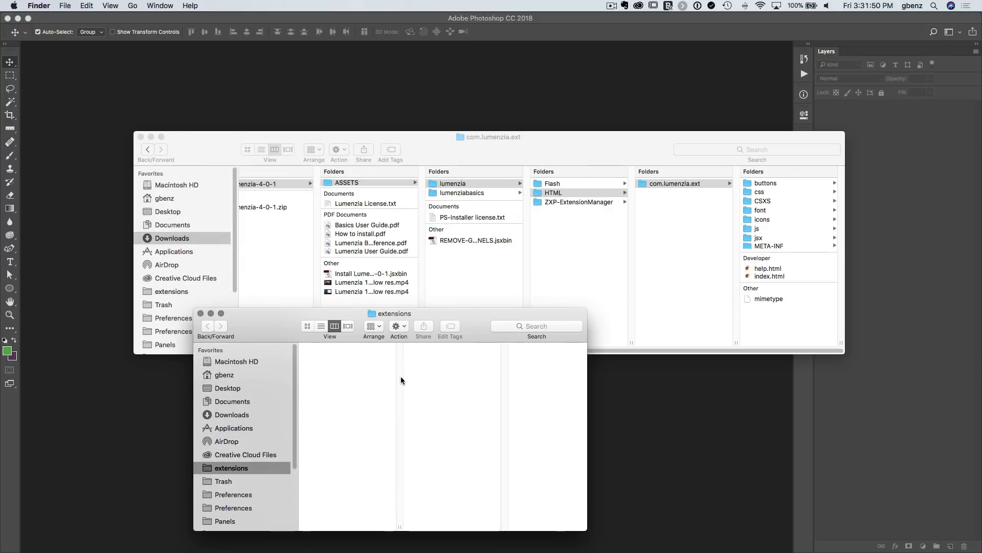
mouse_move(361, 233)
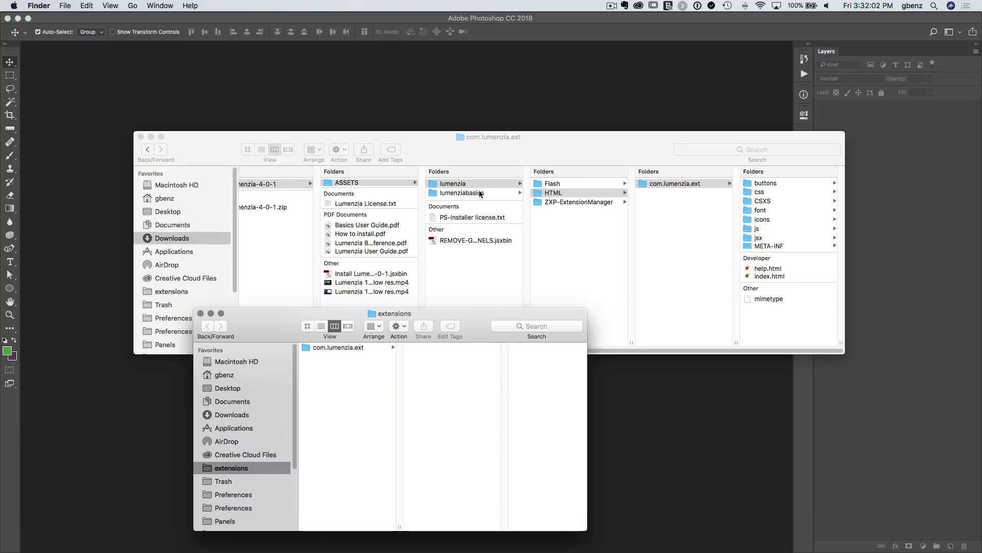
left_click(460, 193)
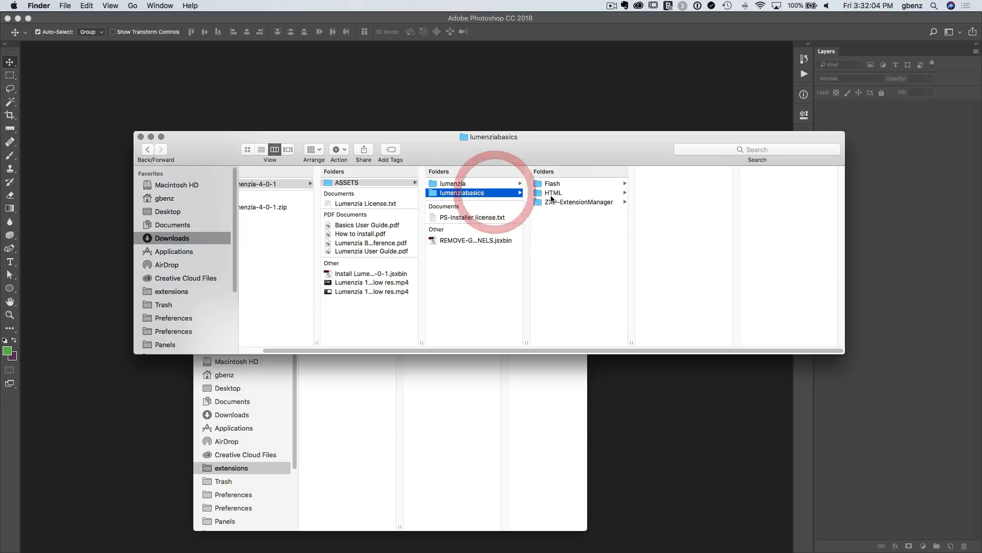
left_click(553, 192)
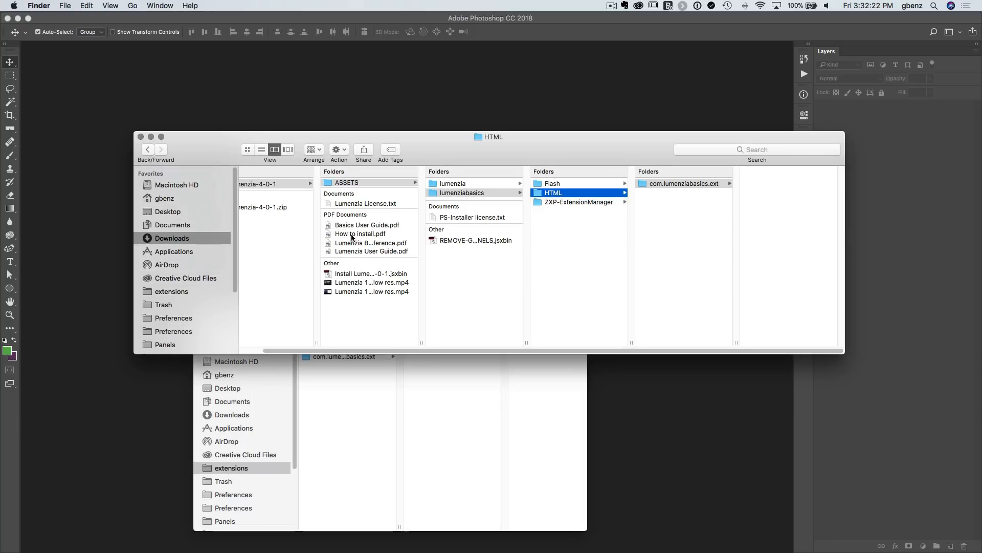
Preview the How to install.pdf guide, then return to the ASSETS folder contents
left_click(360, 233)
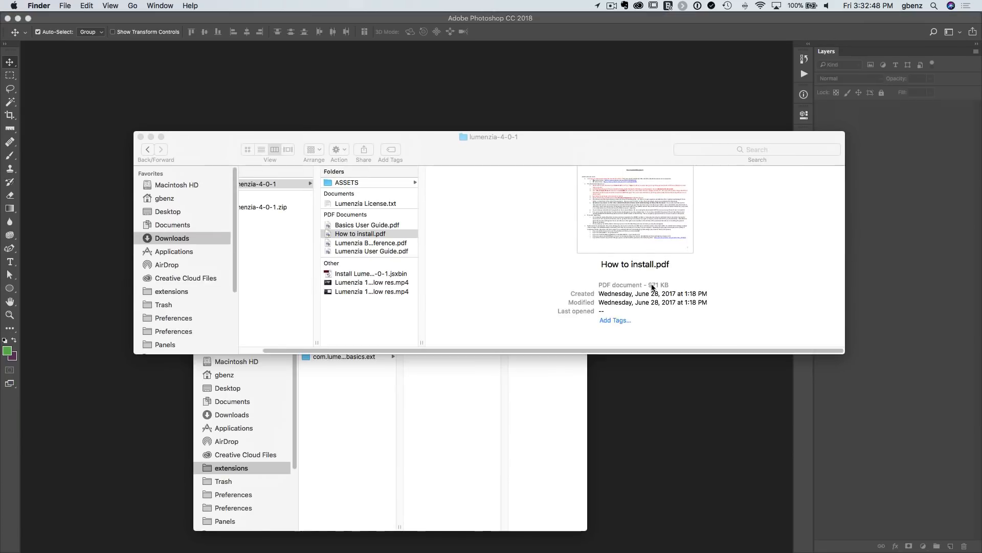
mouse_move(499, 282)
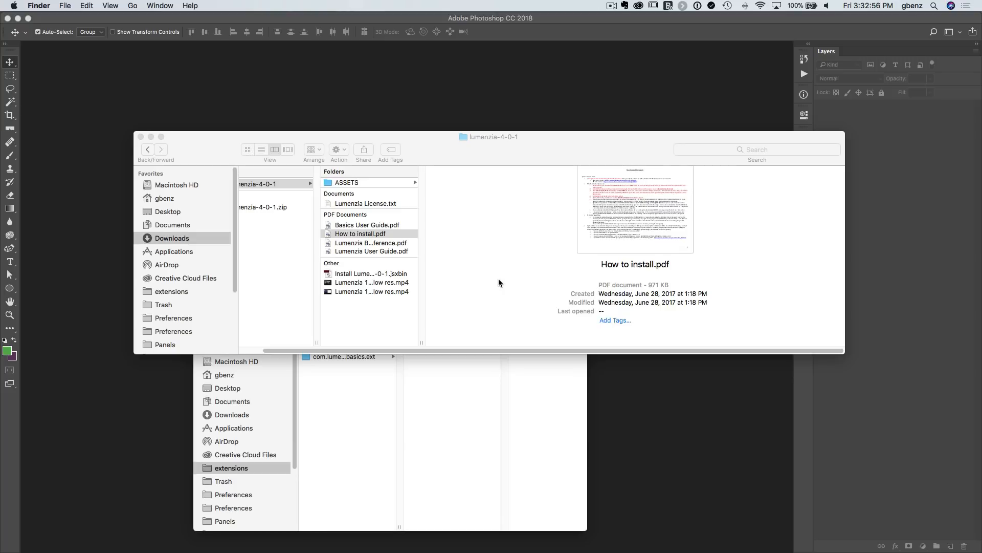
mouse_move(396, 207)
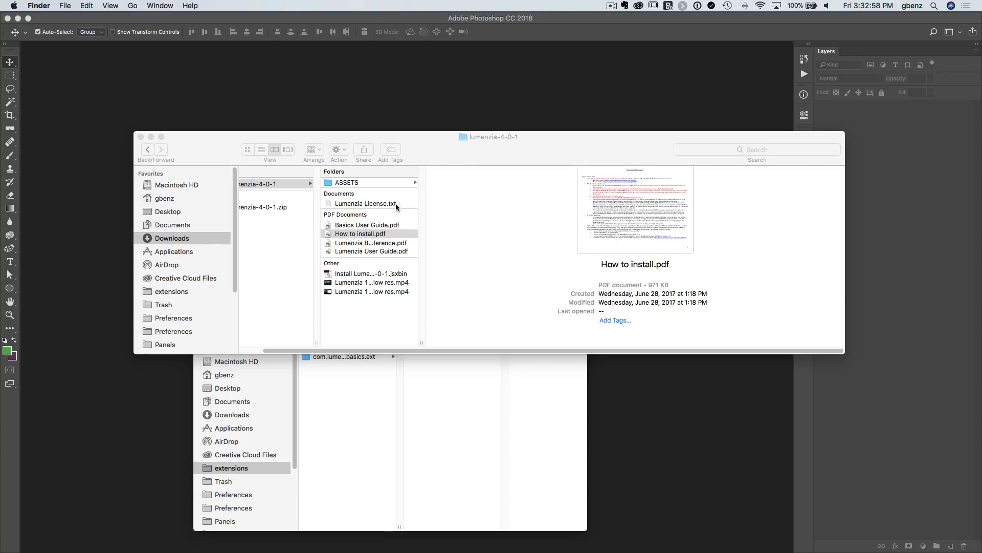
left_click(347, 182)
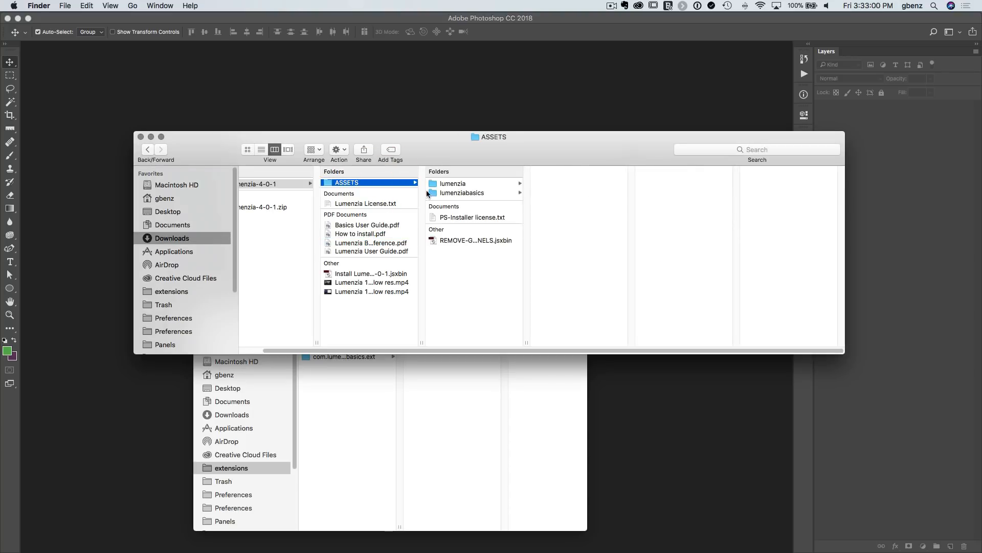